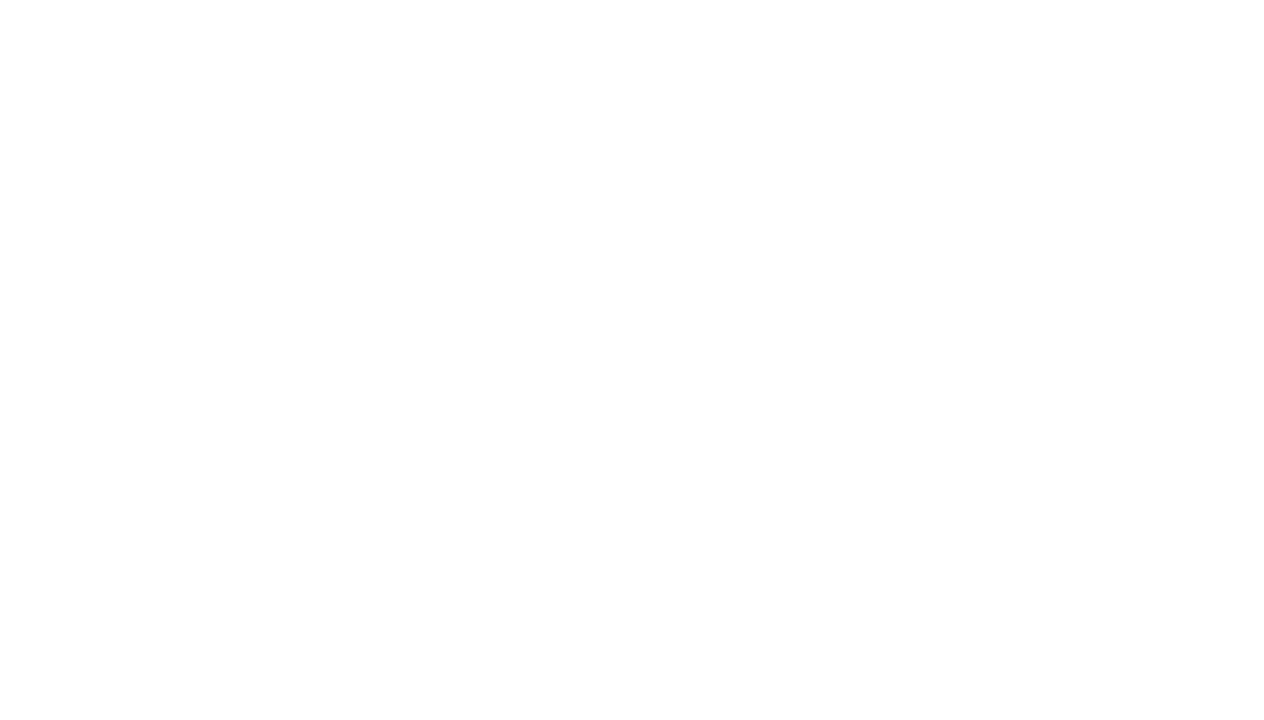
# - Handwrite 597 with 407 beneath it in blue near the canvas's top-left
pyautogui.click(207, 76)
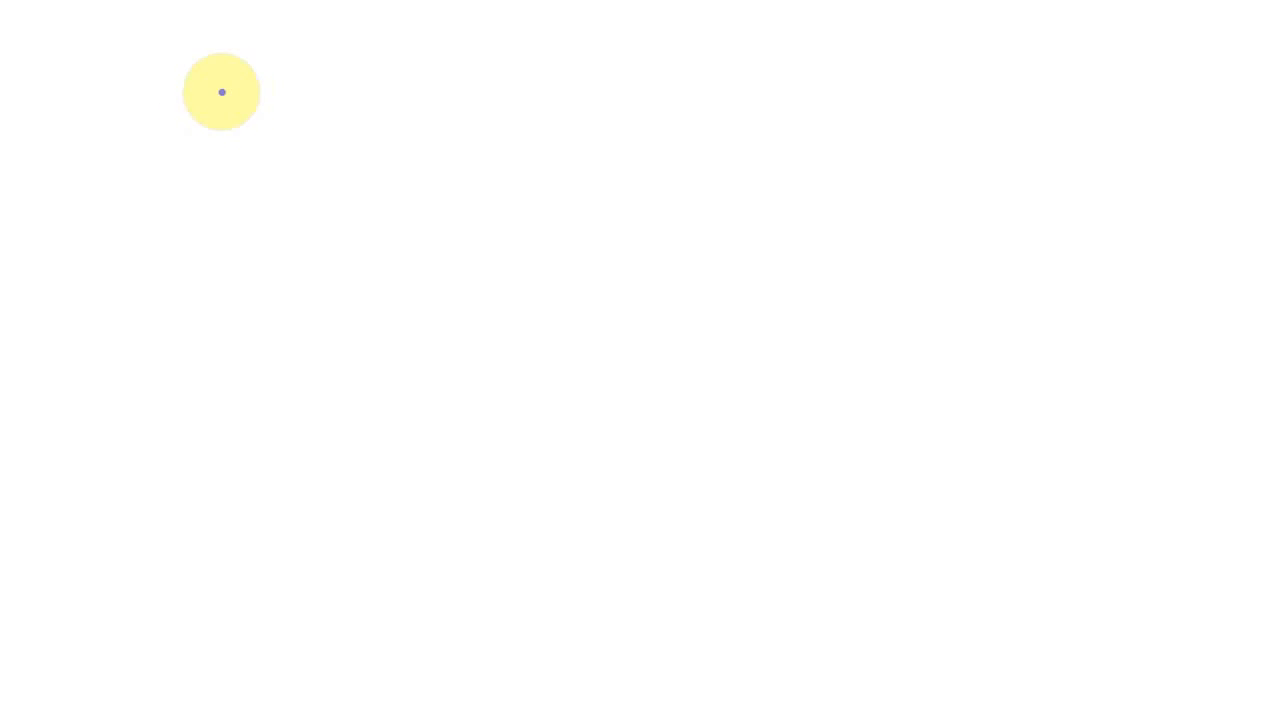
pyautogui.write('487')
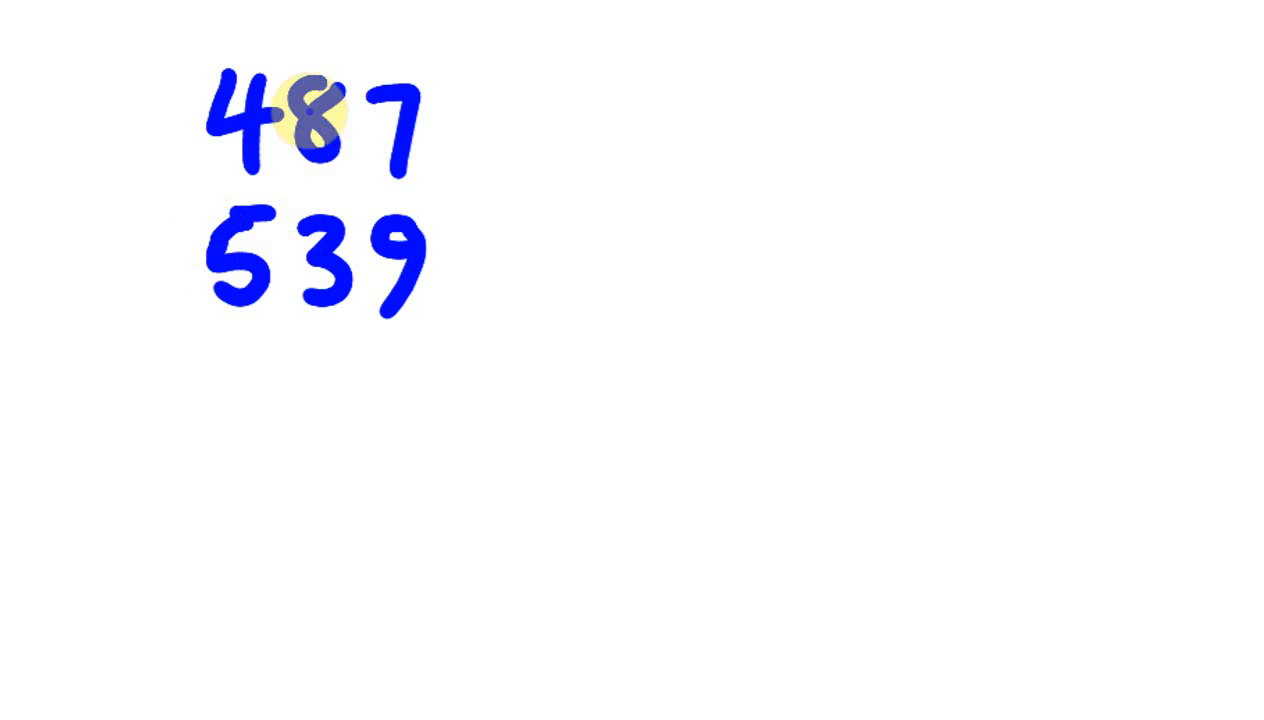
pyautogui.moveTo(351, 201)
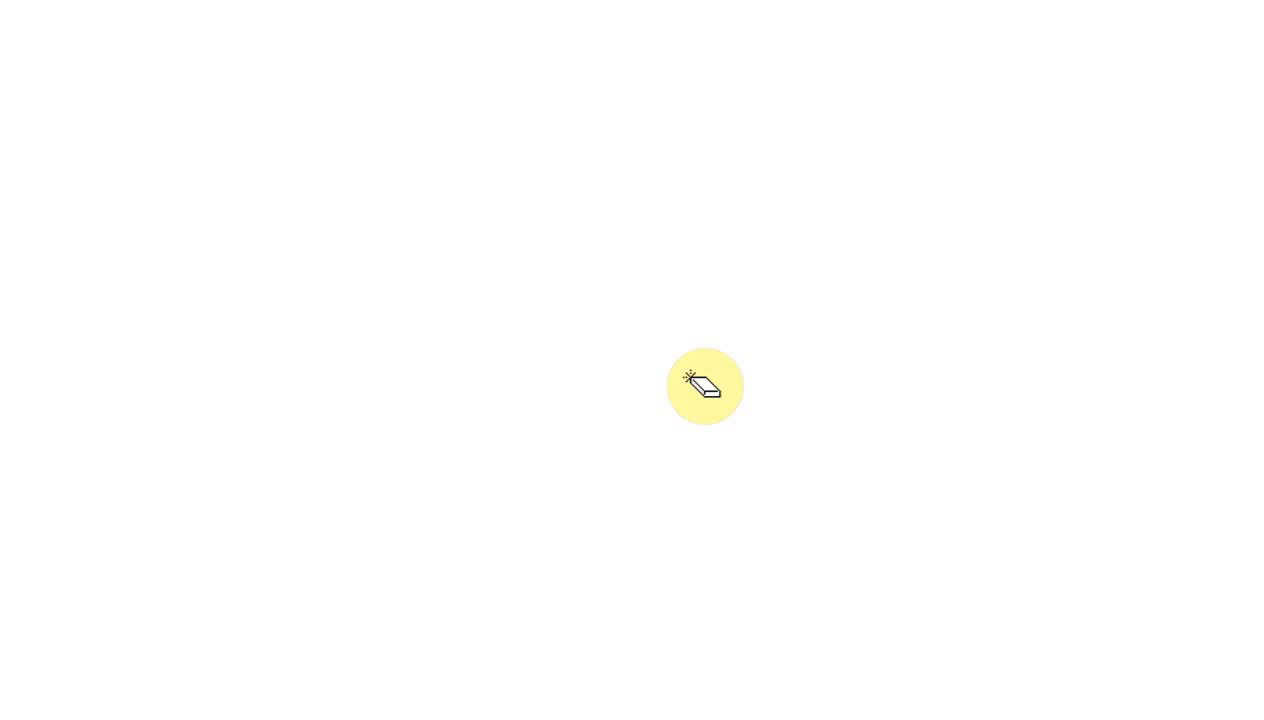
pyautogui.click(705, 387)
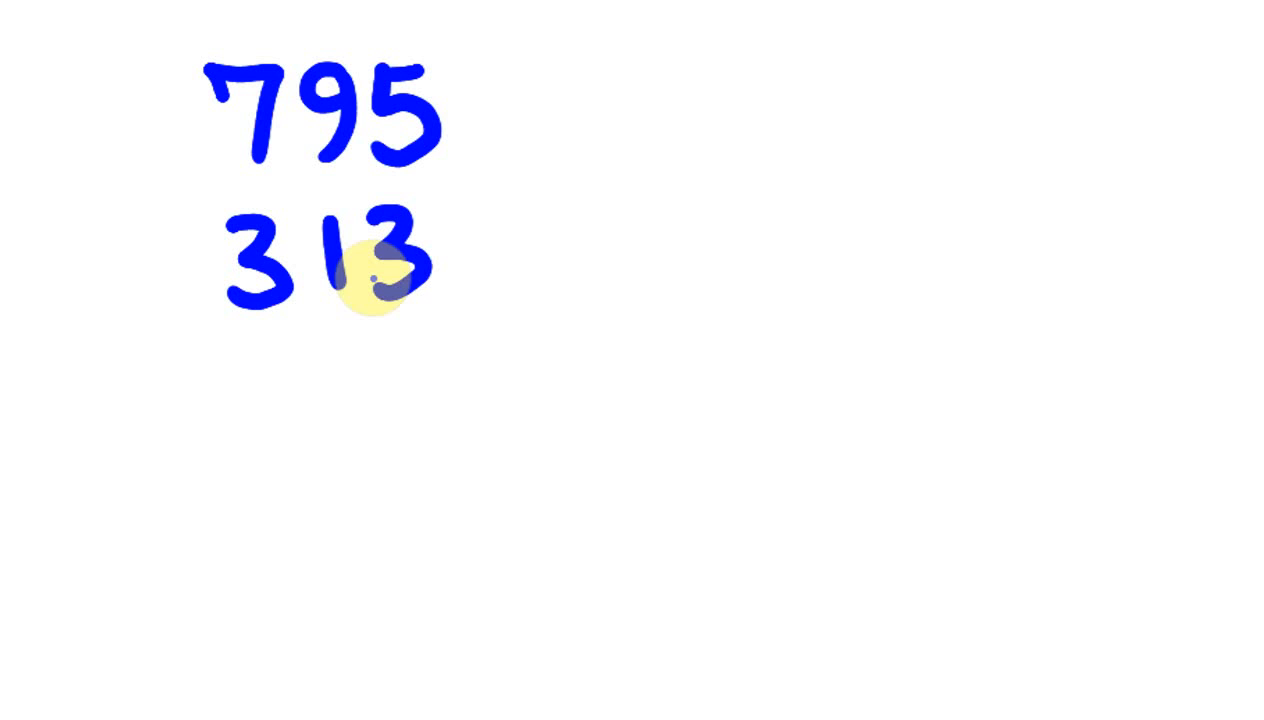
pyautogui.moveTo(250, 130)
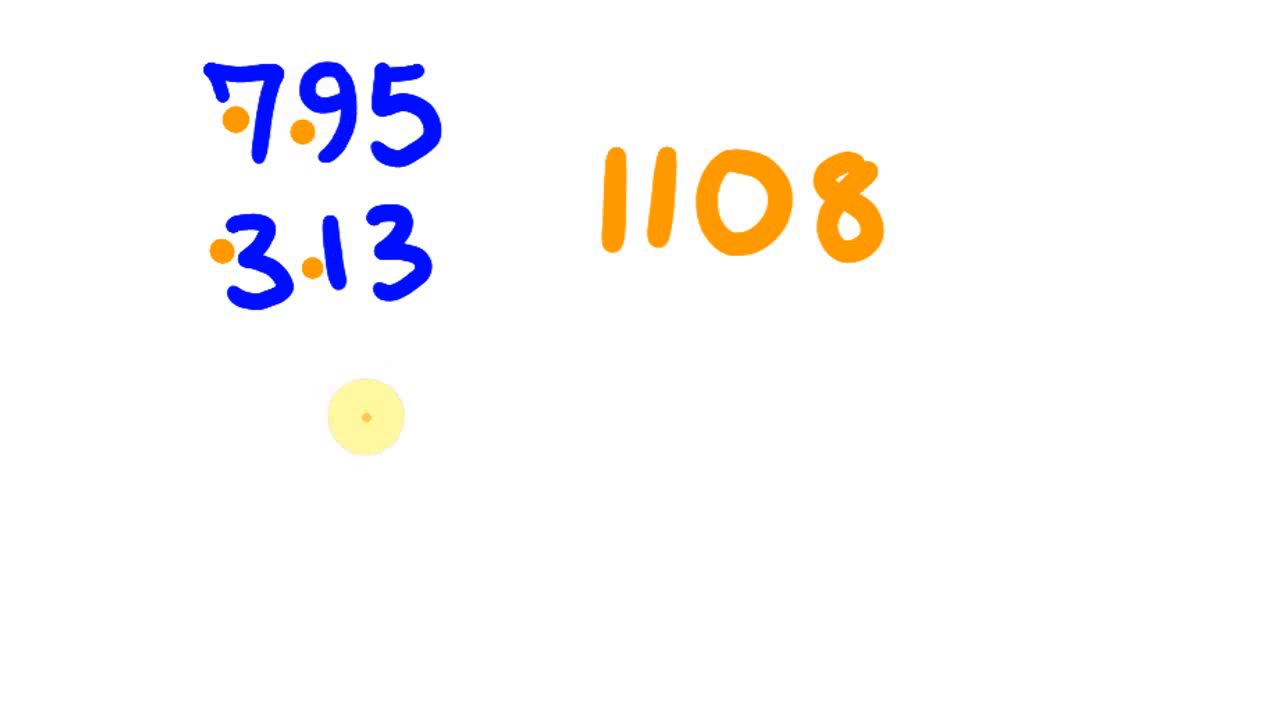
pyautogui.moveTo(415, 125)
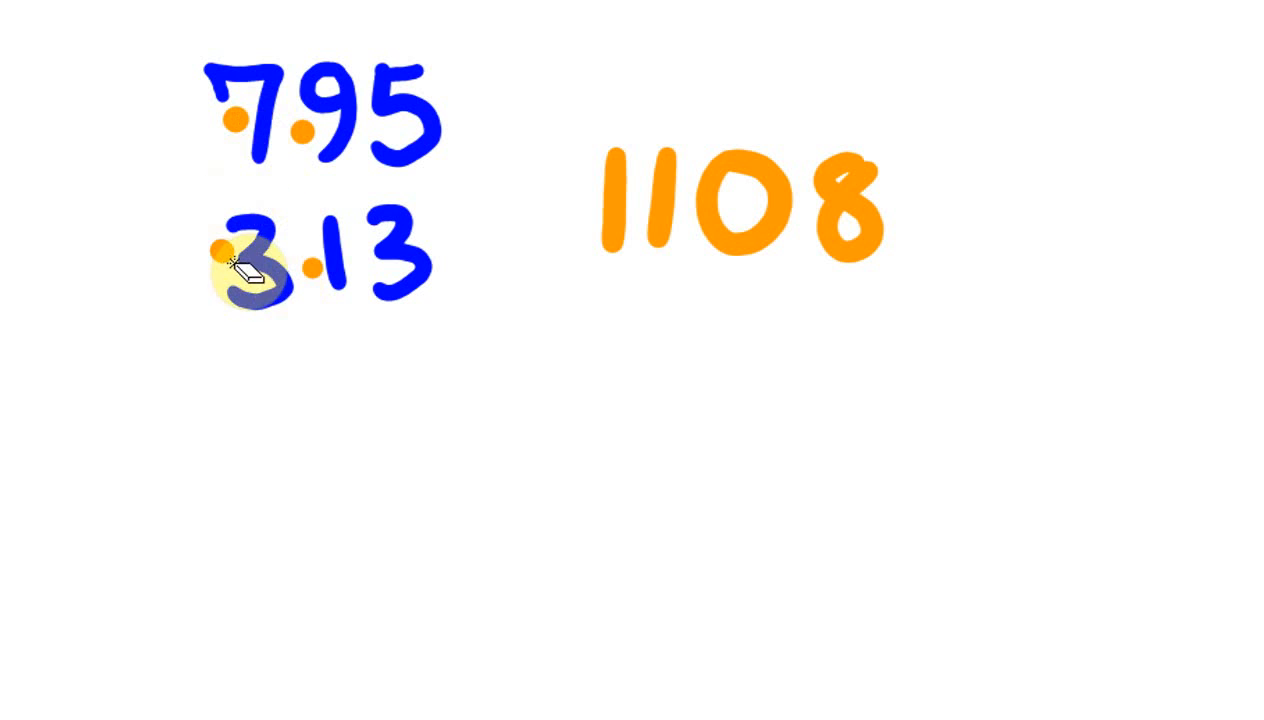
pyautogui.moveTo(349, 347)
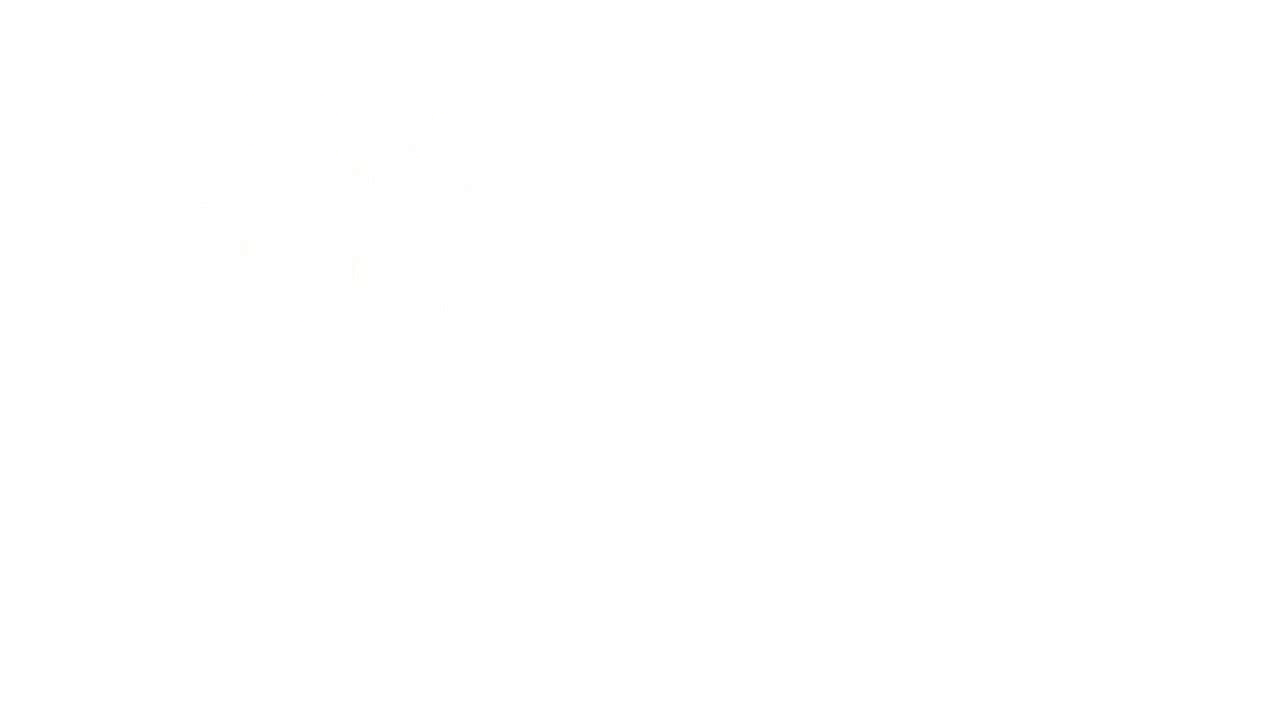
pyautogui.click(336, 187)
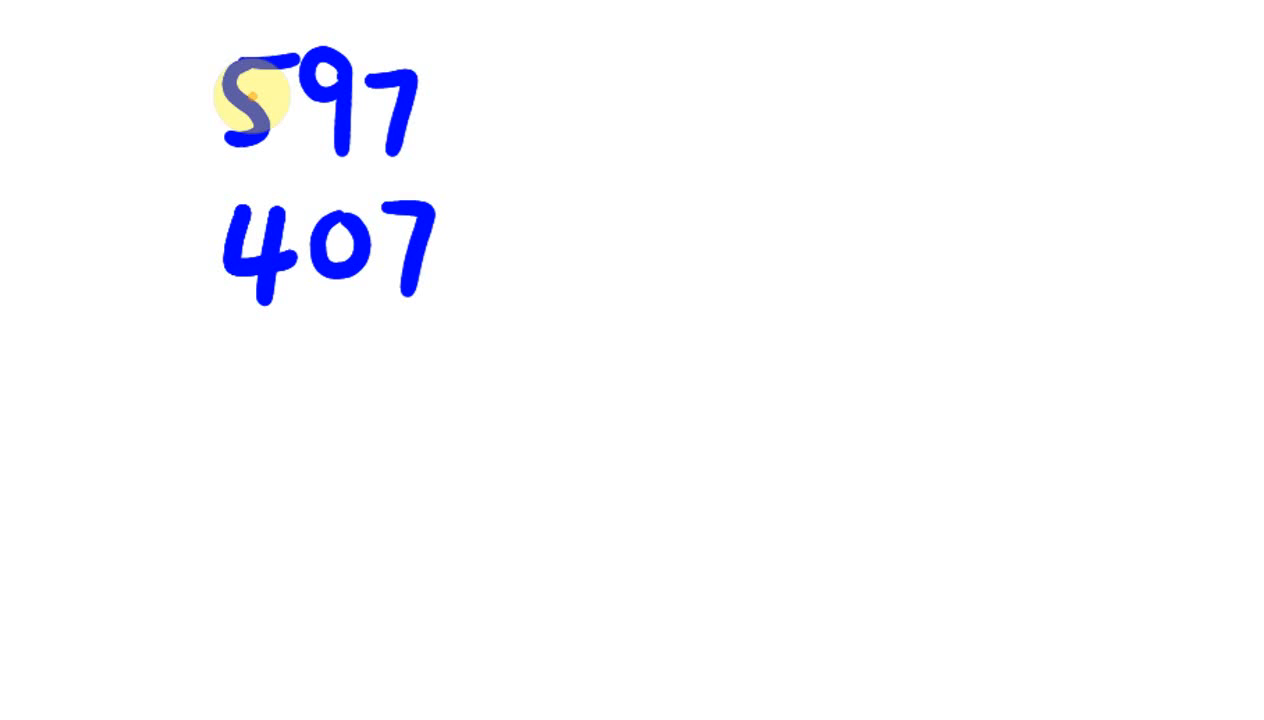
pyautogui.moveTo(215, 100)
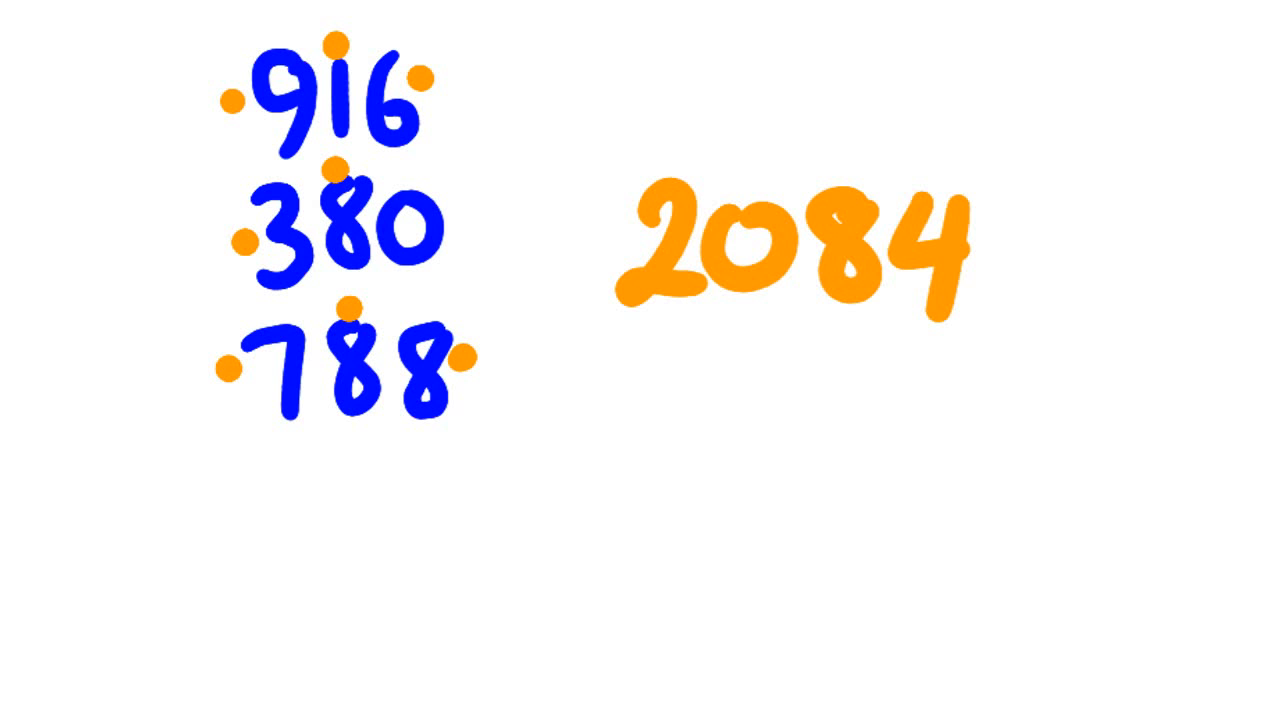
pyautogui.click(683, 228)
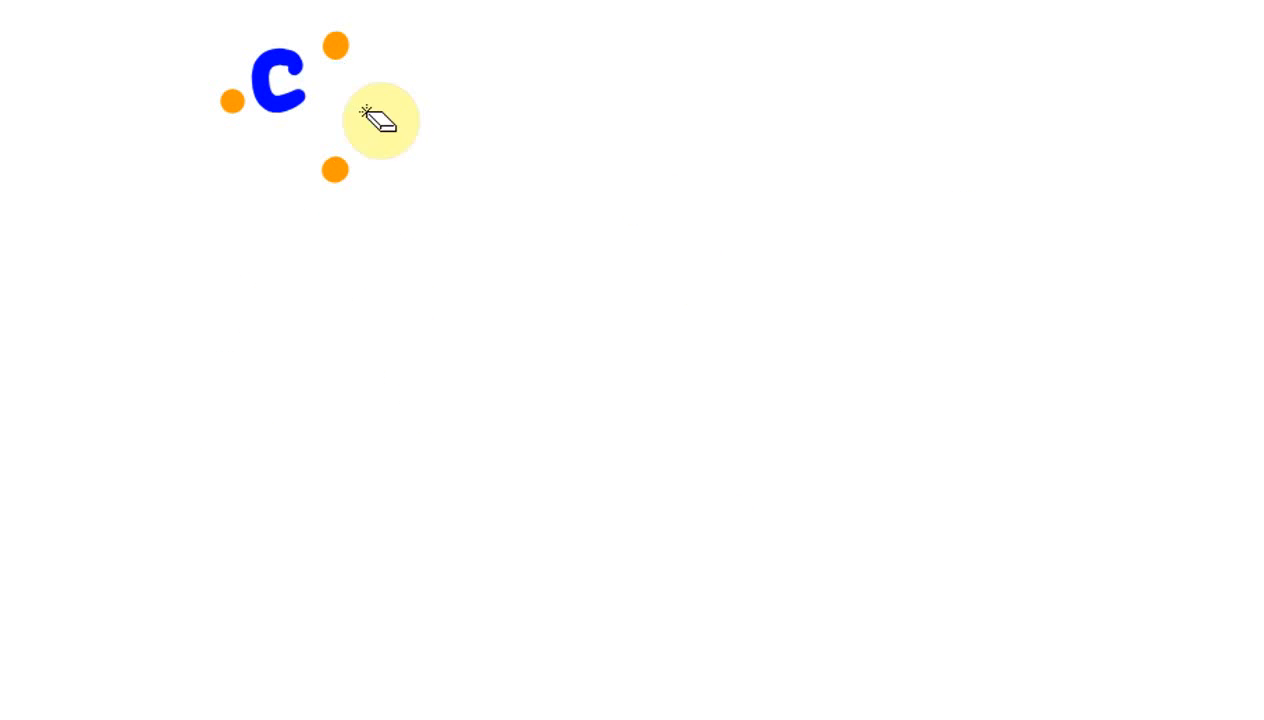
pyautogui.click(380, 120)
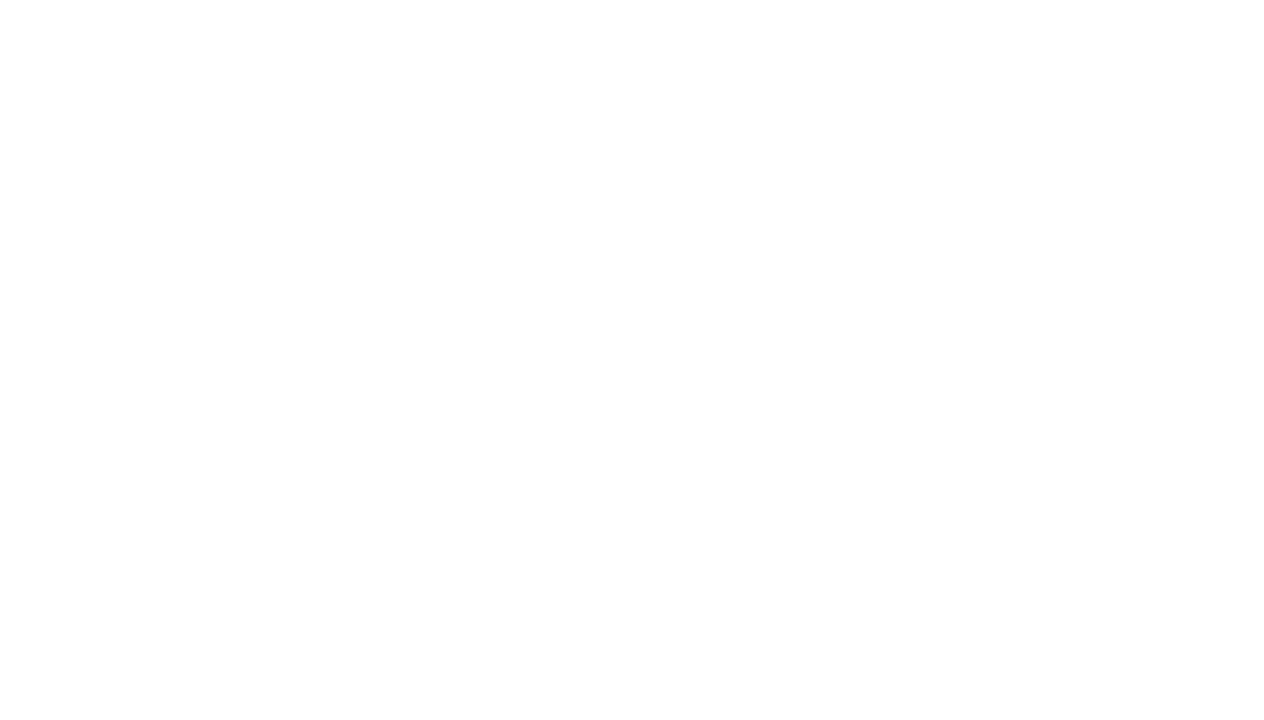